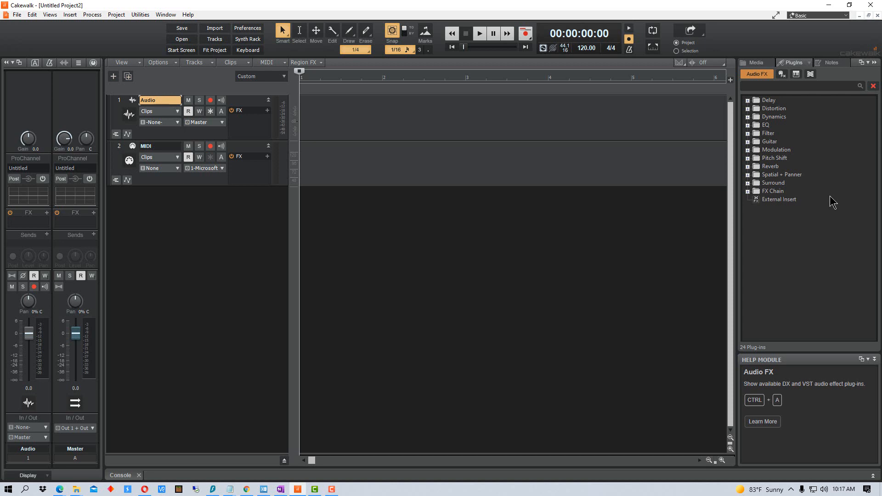
{"action": "mouse_move", "coordinate": [833, 201]}
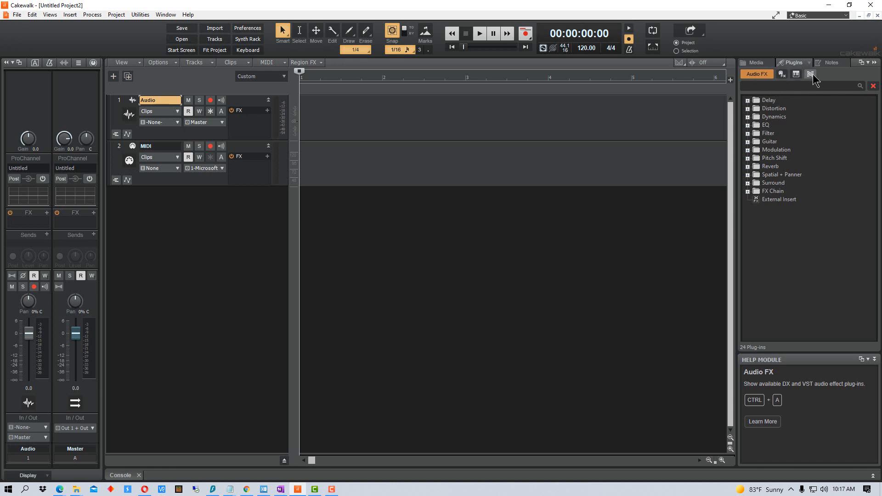
Show the Instruments plugins so General MIDI, Sampler, Synth and Tools categories appear
{"action": "left_click", "coordinate": [785, 74]}
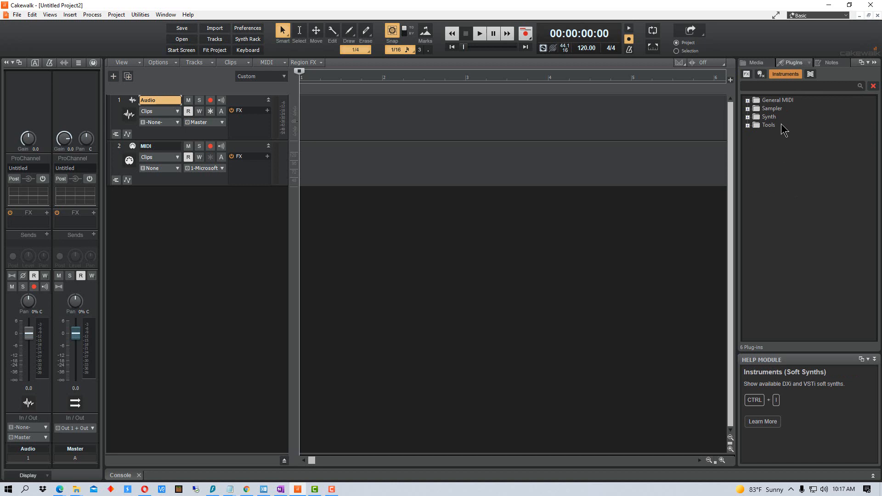
{"action": "mouse_move", "coordinate": [781, 135]}
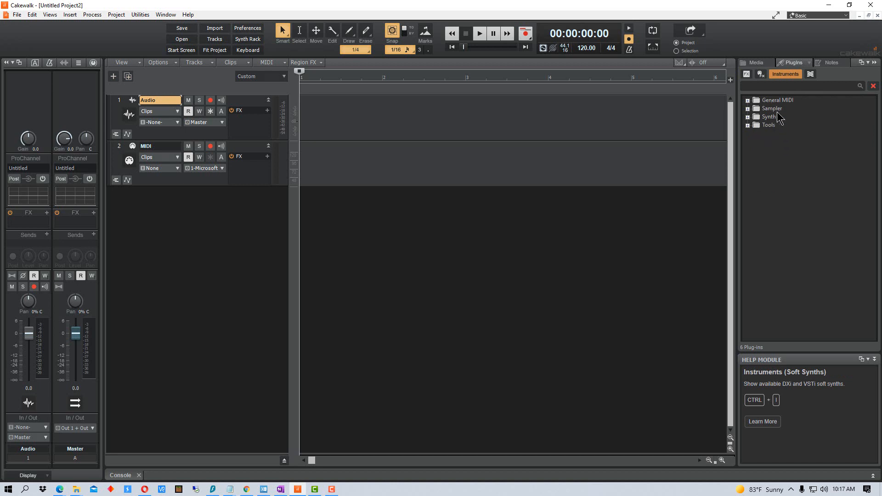
{"action": "left_click", "coordinate": [317, 114]}
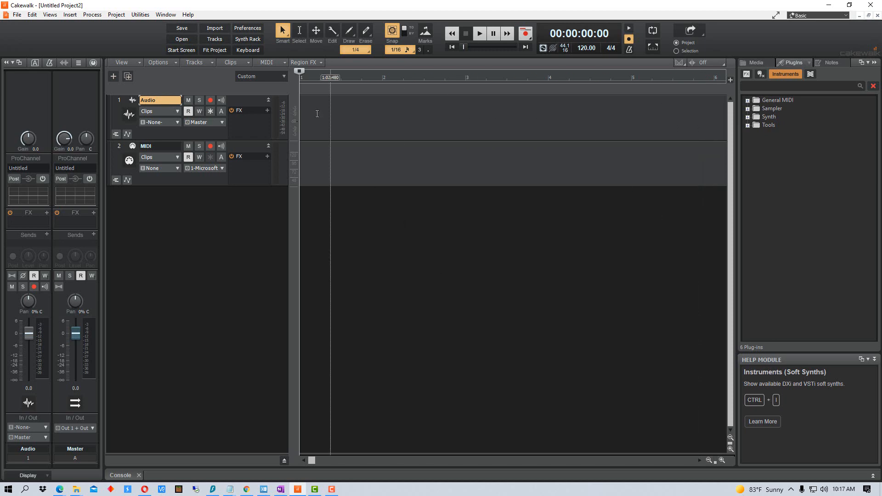
Open Edit > Preferences on the File > VST Settings page
{"action": "left_click", "coordinate": [32, 14]}
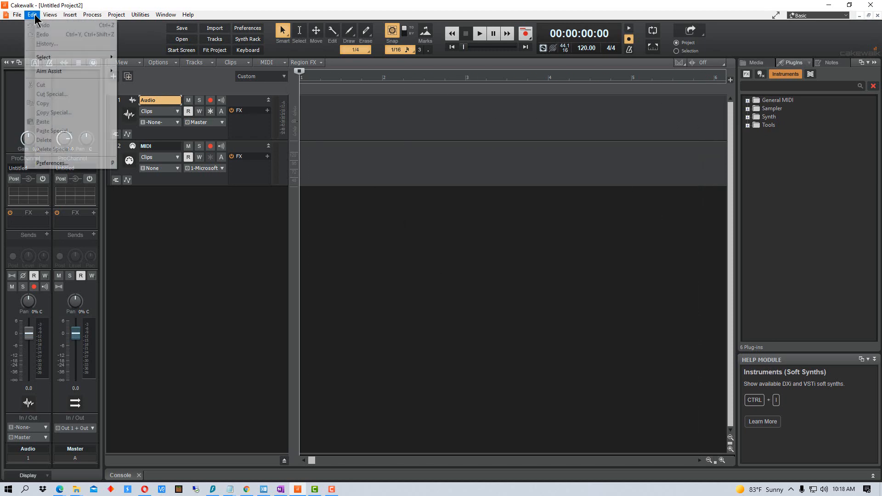
{"action": "left_click", "coordinate": [52, 163]}
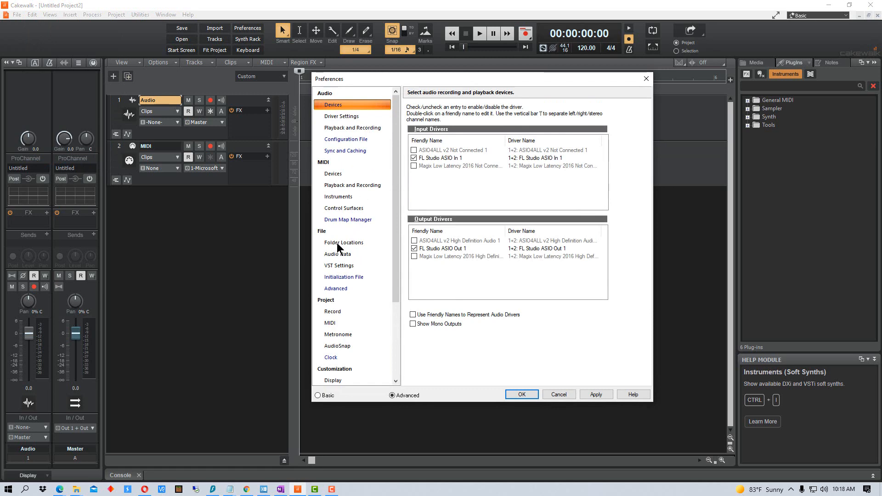
{"action": "mouse_move", "coordinate": [346, 271]}
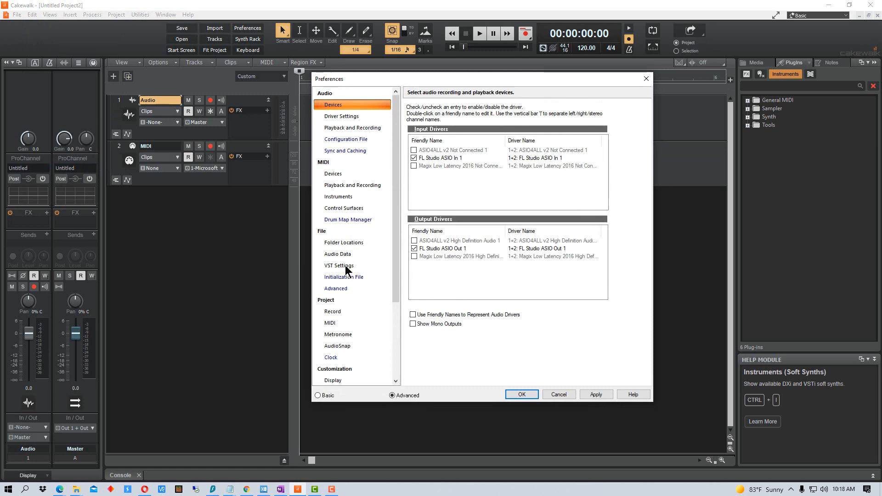
{"action": "left_click", "coordinate": [339, 265]}
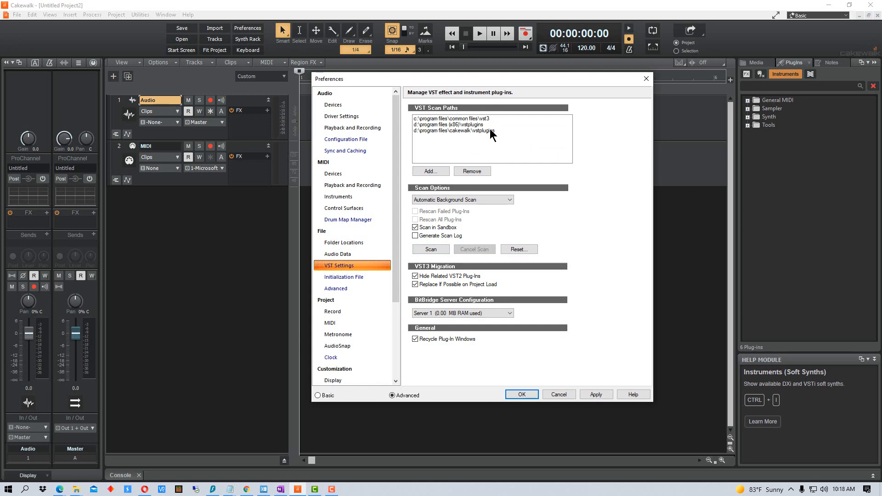
{"action": "mouse_move", "coordinate": [461, 142]}
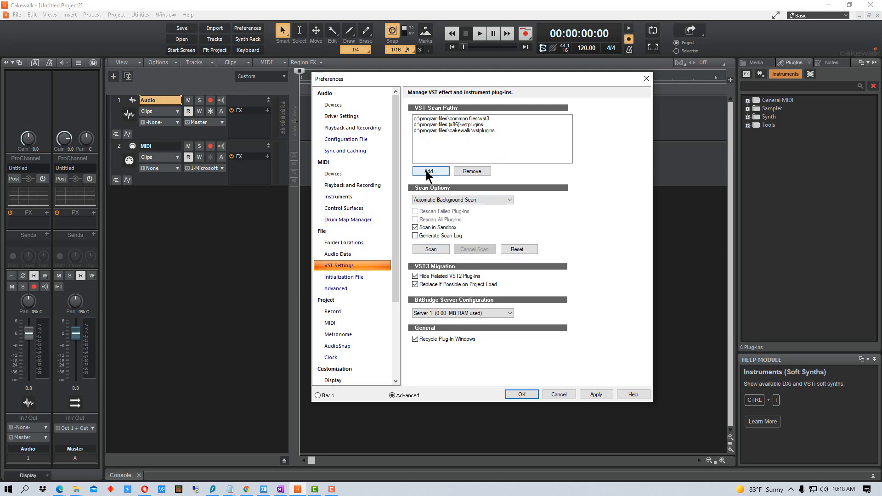
Add D:\VSTPlugins as a fourth VST scan path and confirm it
{"action": "left_click", "coordinate": [430, 171]}
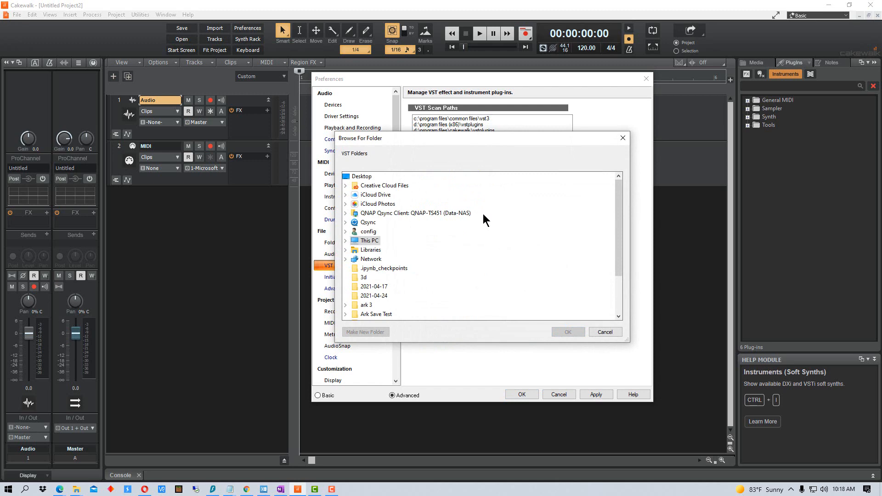
{"action": "left_click", "coordinate": [369, 240]}
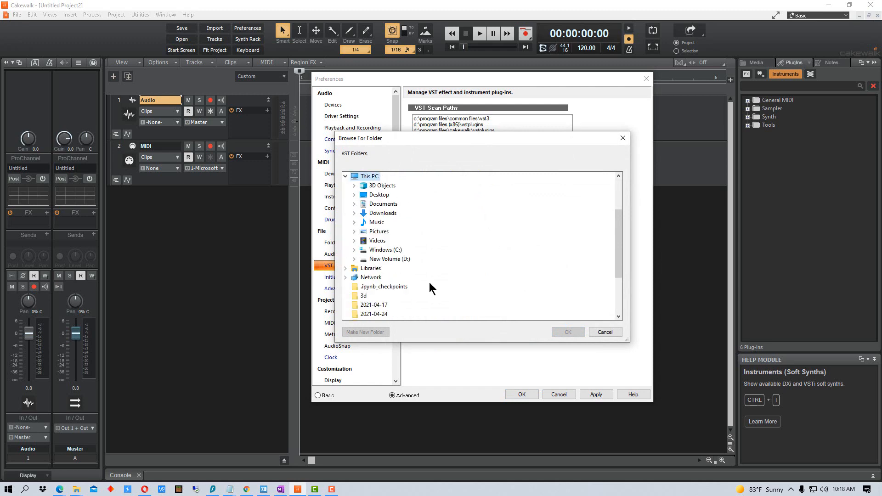
{"action": "left_click", "coordinate": [388, 258]}
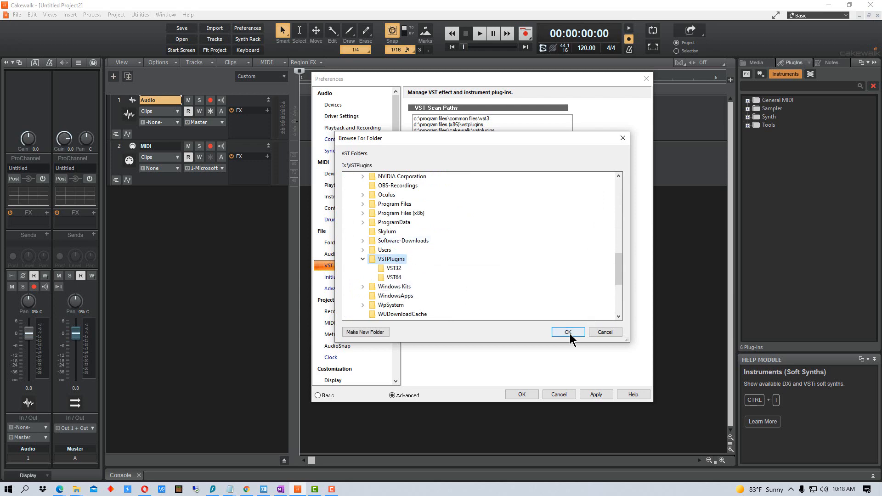
{"action": "left_click", "coordinate": [568, 332]}
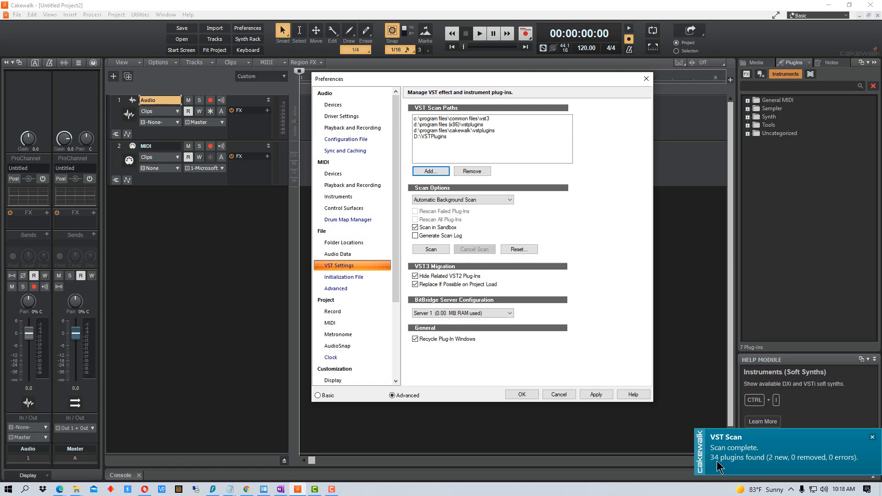
{"action": "mouse_move", "coordinate": [784, 467]}
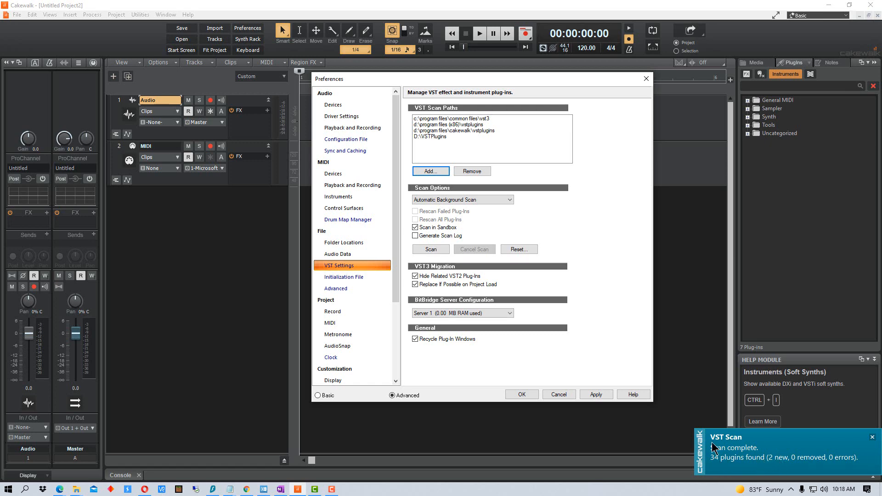
{"action": "mouse_move", "coordinate": [784, 470]}
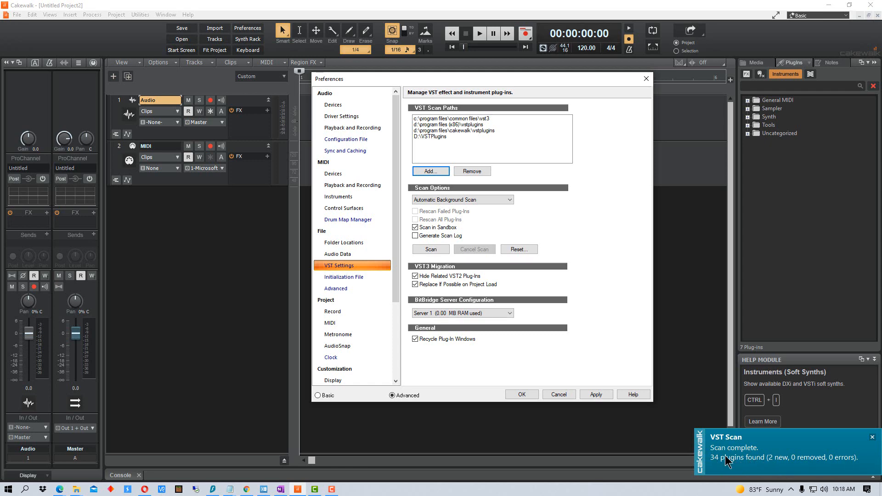
{"action": "mouse_move", "coordinate": [755, 200]}
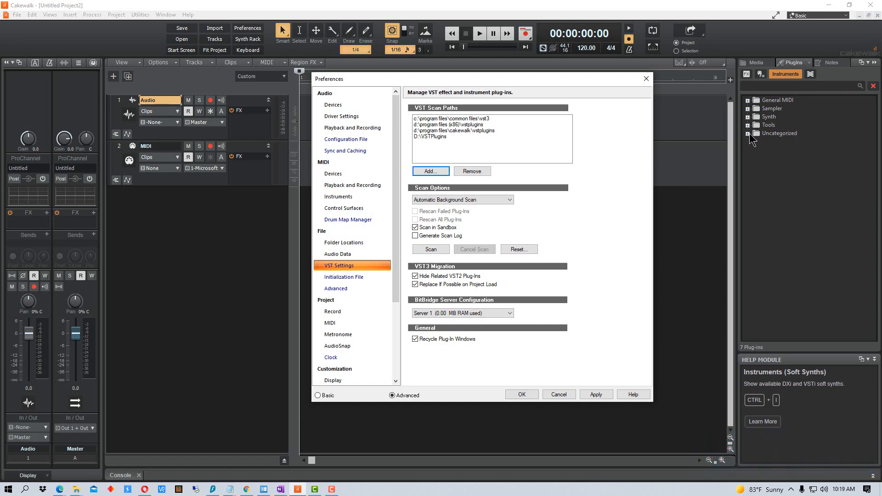
Expand the new Uncategorized instrument category
{"action": "left_click", "coordinate": [521, 394]}
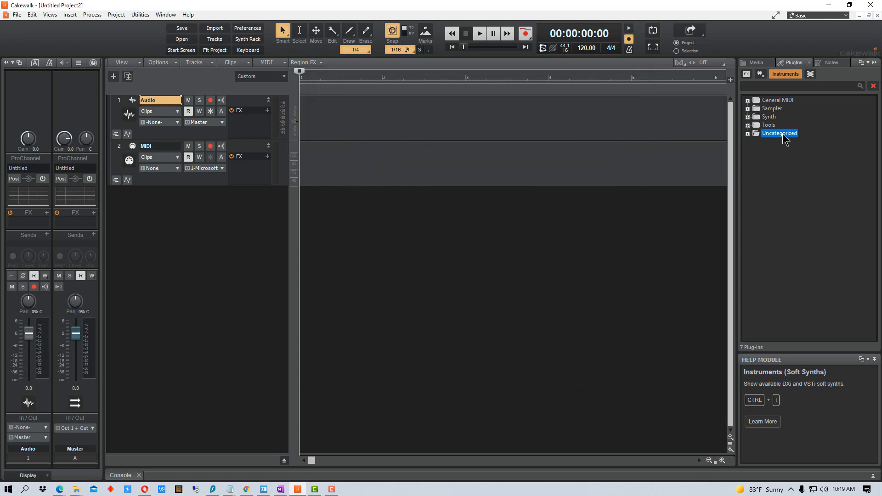
Set Serum's category property to Synth and apply it
{"action": "left_click", "coordinate": [749, 133]}
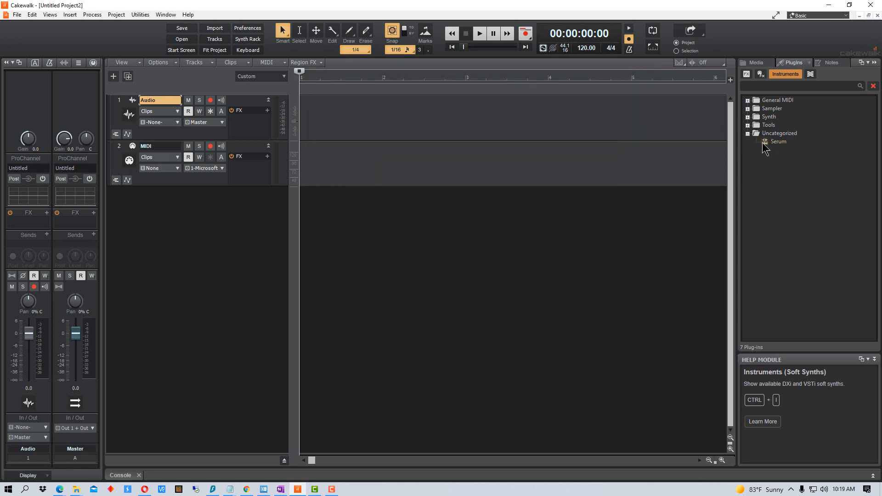
{"action": "left_click", "coordinate": [779, 141]}
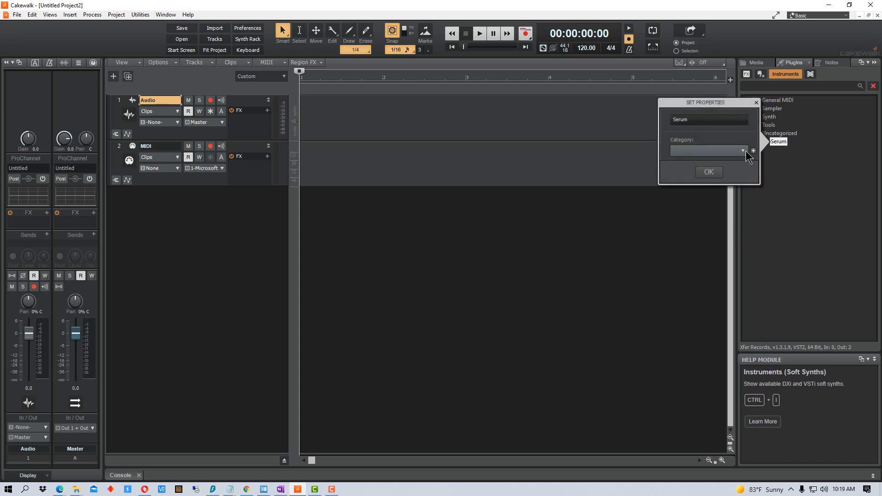
{"action": "left_click", "coordinate": [754, 151]}
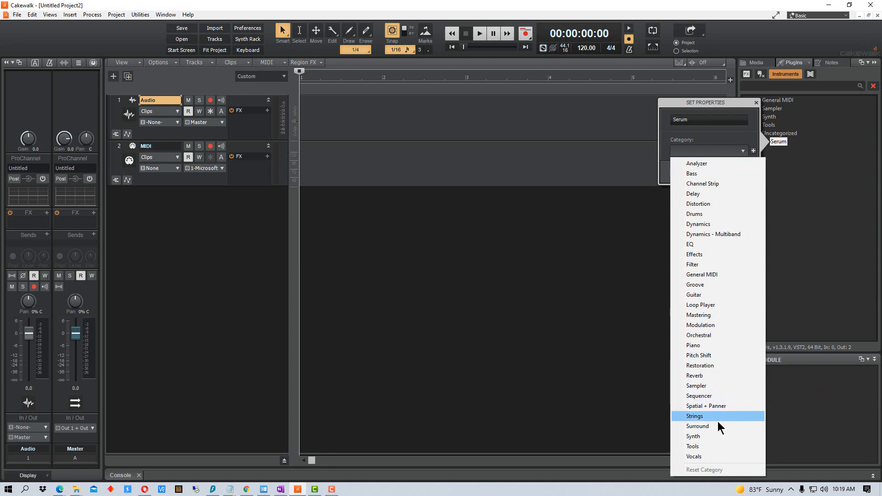
{"action": "left_click", "coordinate": [693, 436]}
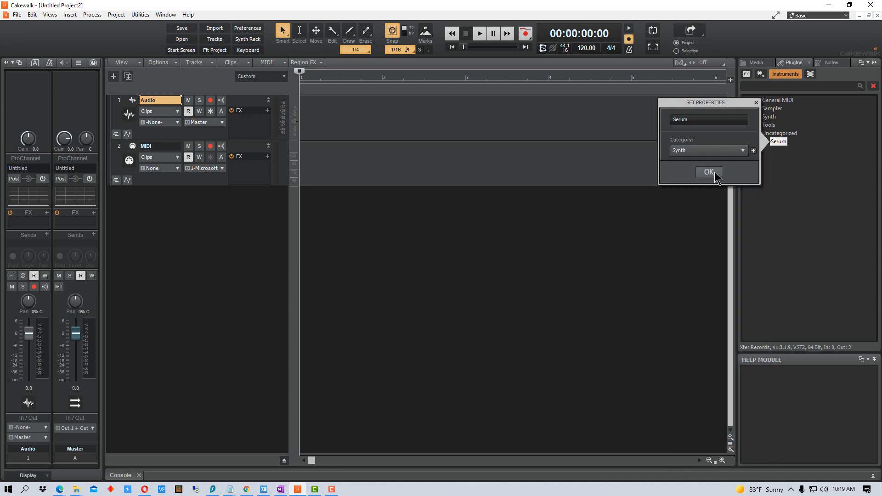
{"action": "left_click", "coordinate": [709, 172]}
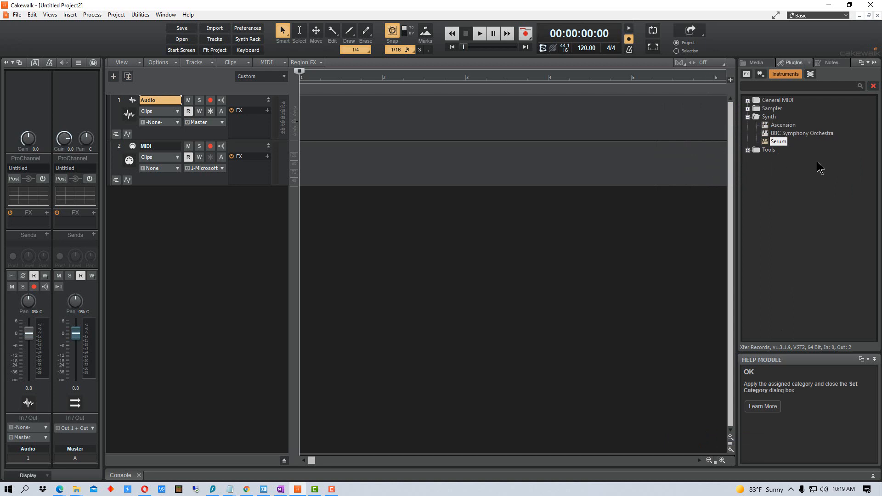
{"action": "mouse_move", "coordinate": [761, 169]}
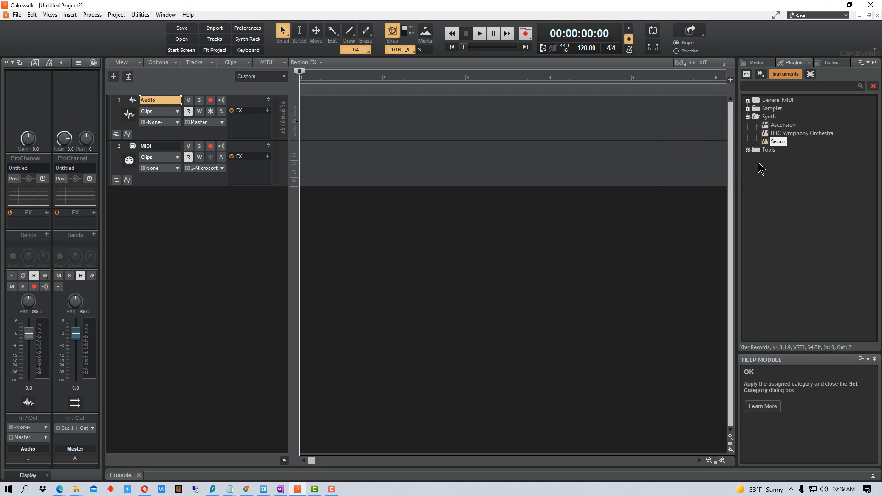
{"action": "mouse_move", "coordinate": [774, 132]}
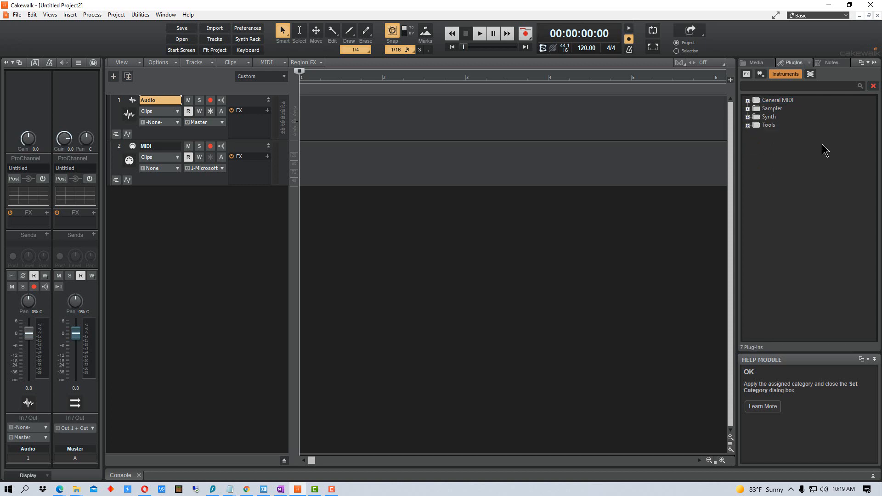
{"action": "mouse_move", "coordinate": [751, 144]}
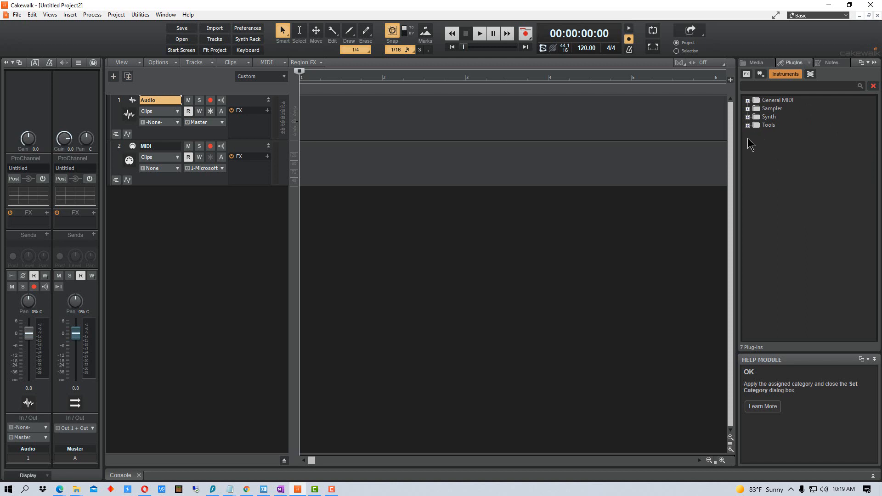
{"action": "mouse_move", "coordinate": [793, 160]}
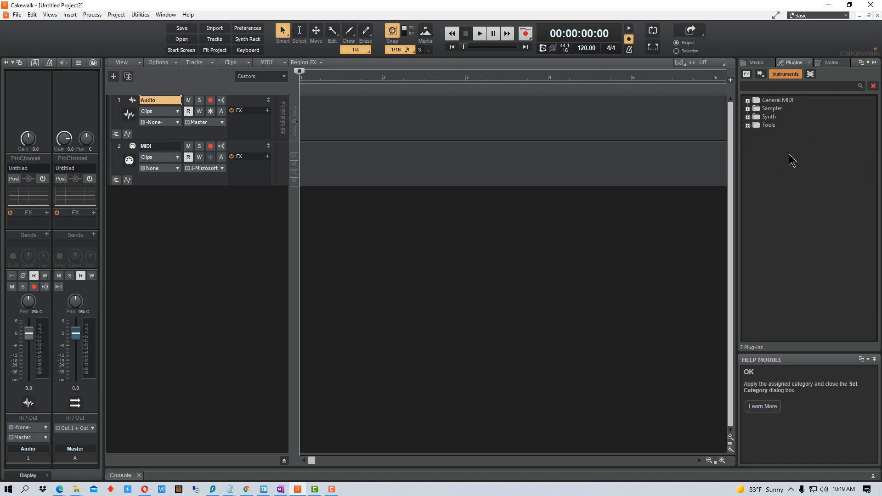
{"action": "mouse_move", "coordinate": [757, 123]}
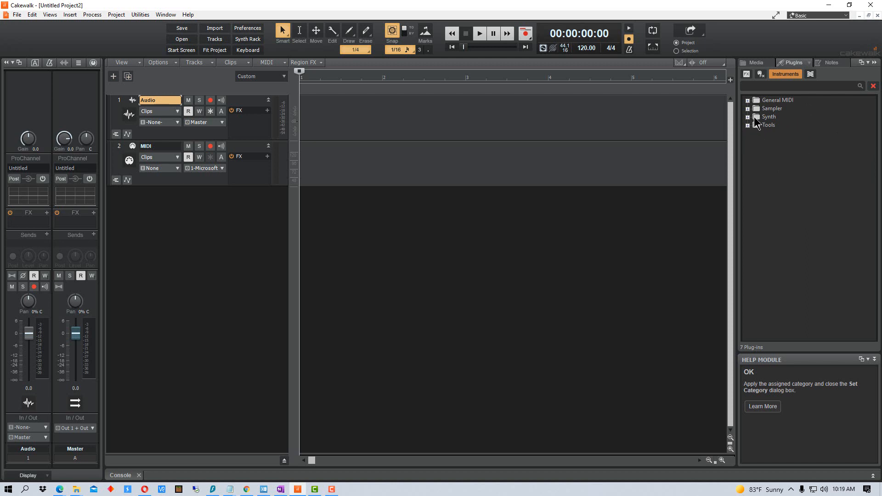
{"action": "mouse_move", "coordinate": [772, 127]}
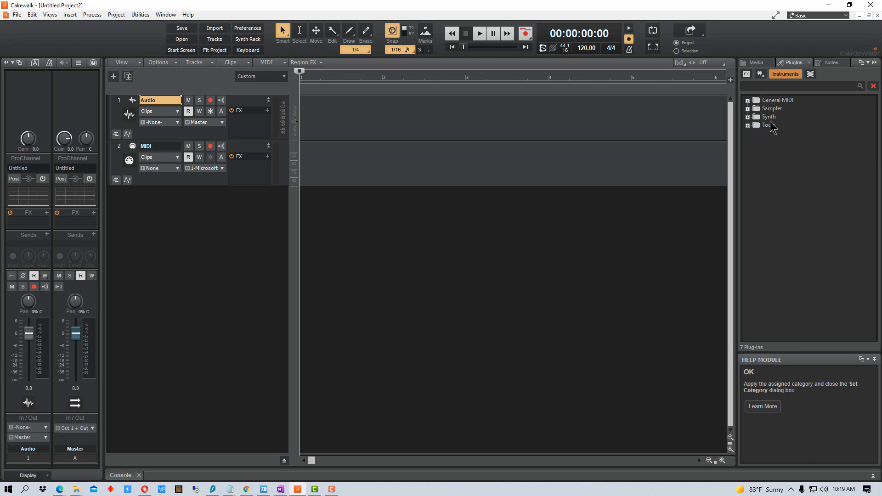
{"action": "mouse_move", "coordinate": [781, 127]}
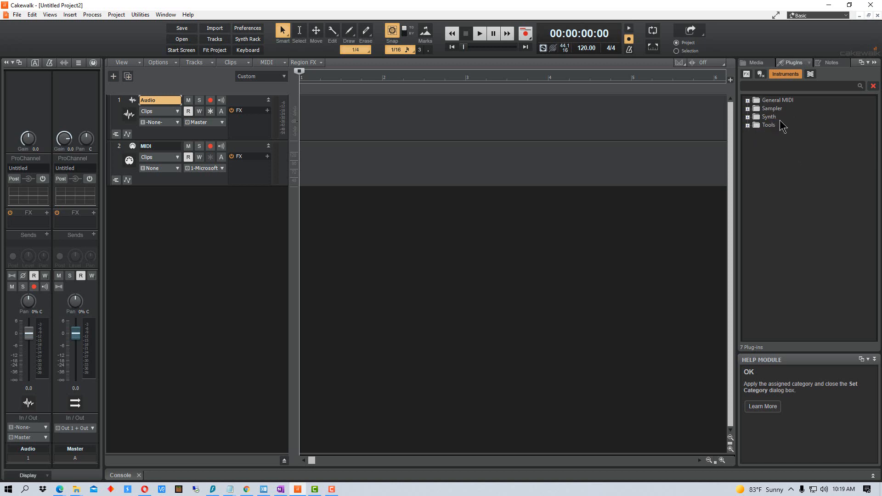
{"action": "mouse_move", "coordinate": [778, 119]}
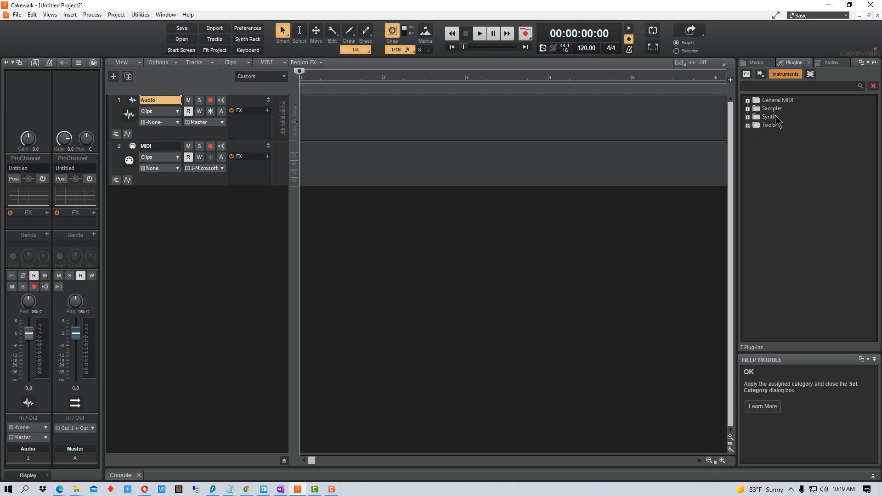
Expand the Synth folder to confirm Serum is listed, then collapse it
{"action": "left_click", "coordinate": [749, 116]}
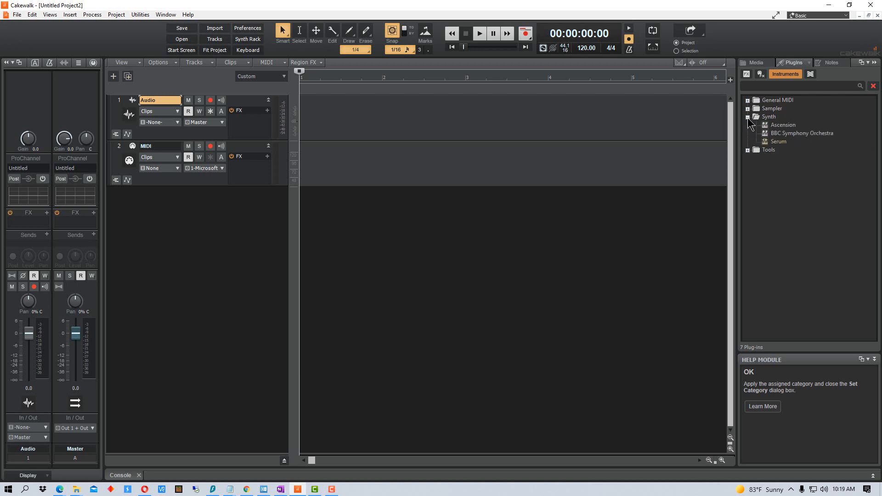
{"action": "left_click", "coordinate": [748, 116]}
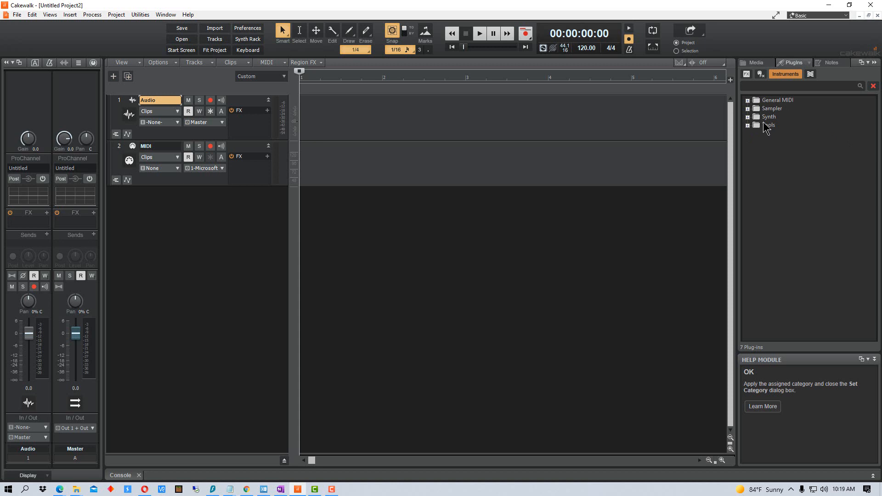